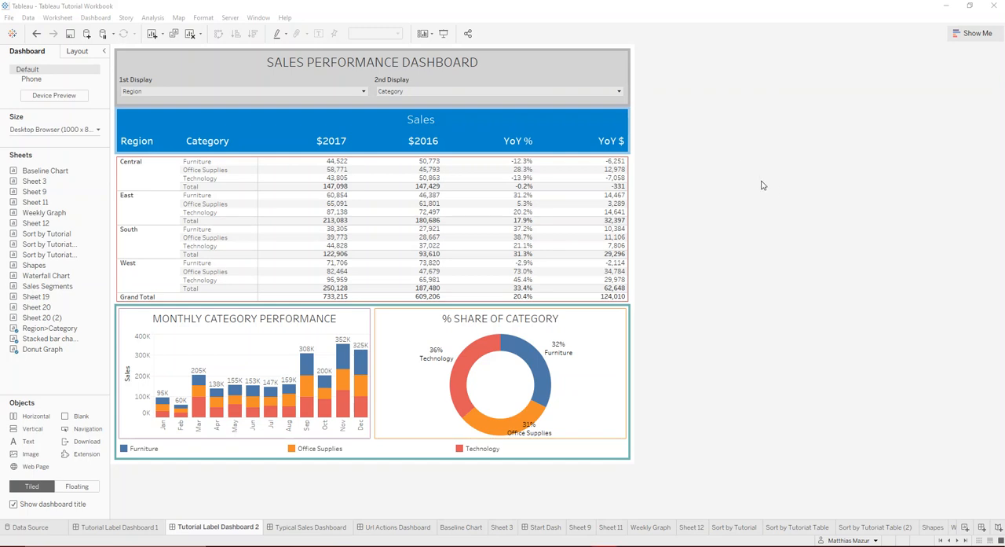
pyautogui.moveTo(728, 156)
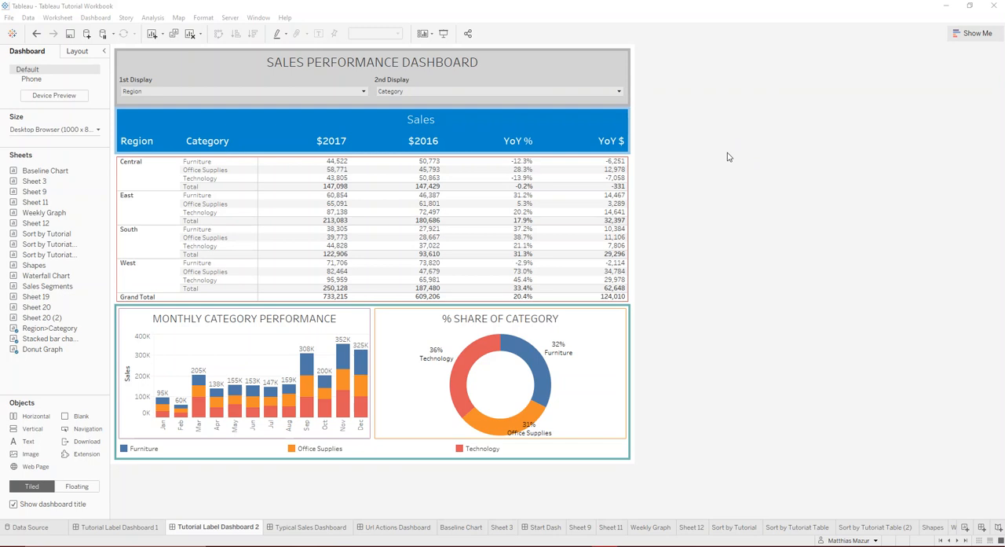
pyautogui.moveTo(778, 155)
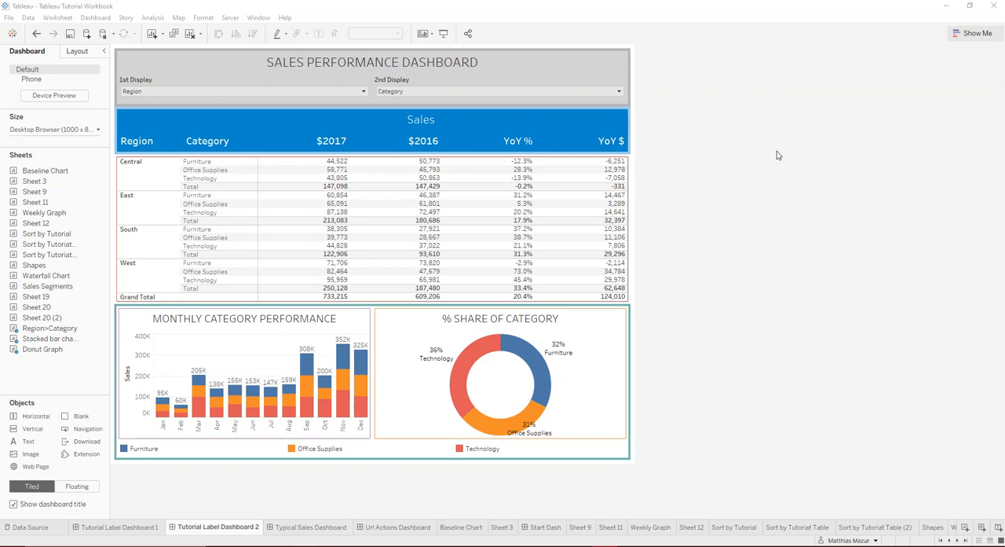
pyautogui.moveTo(831, 139)
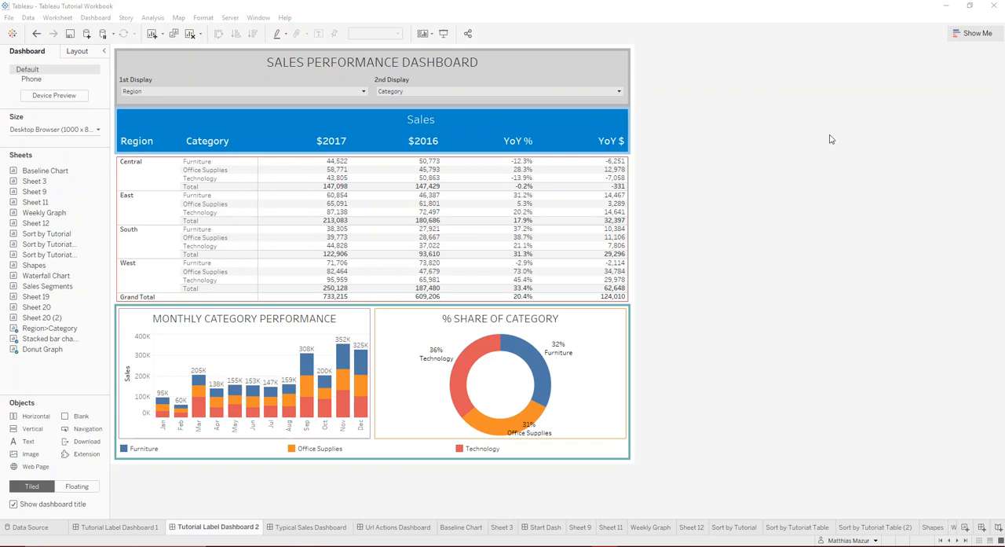
# Select the Central region Technology 2017 sales cell (43,805) in the dashboard table.
pyautogui.click(605, 195)
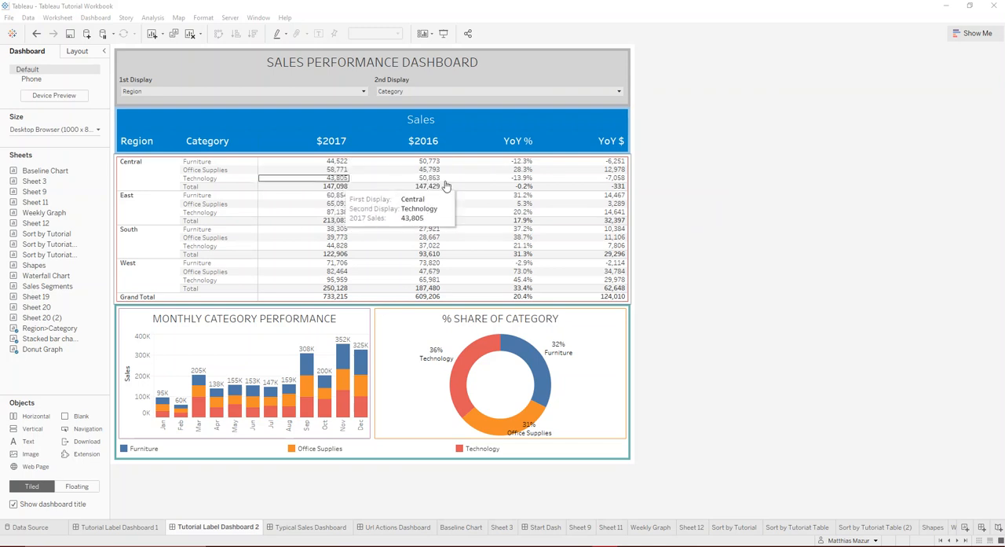
pyautogui.moveTo(332, 163)
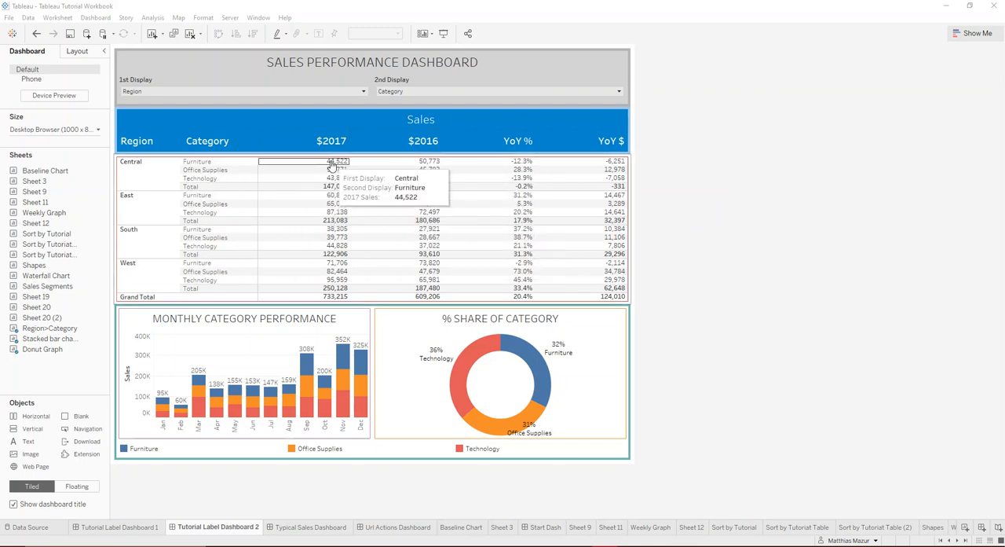
pyautogui.moveTo(256, 361)
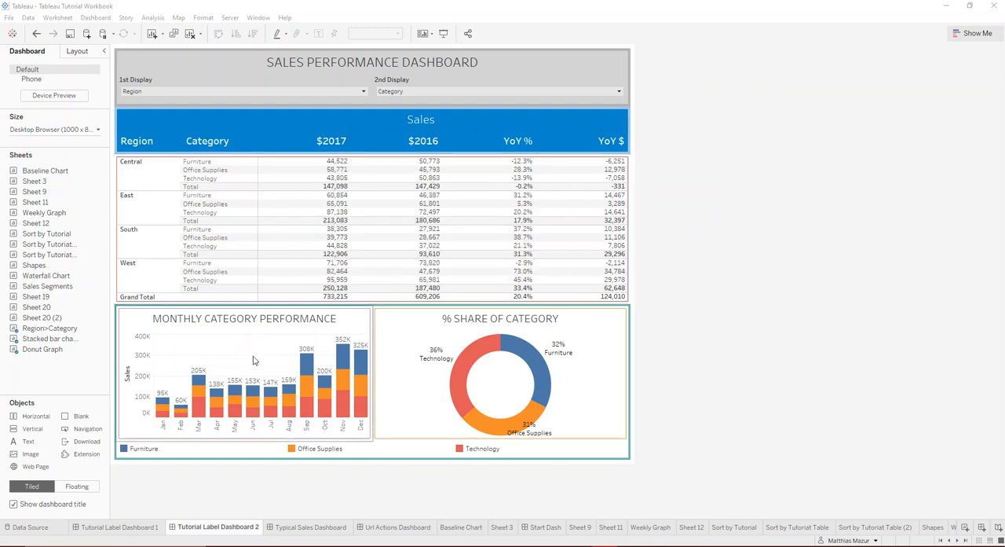
pyautogui.moveTo(282, 331)
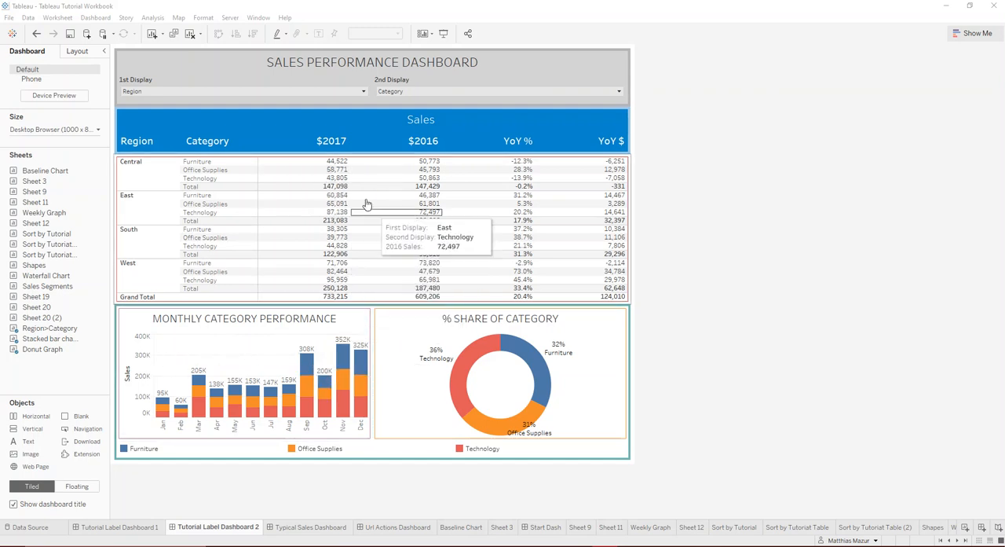
pyautogui.moveTo(335, 177)
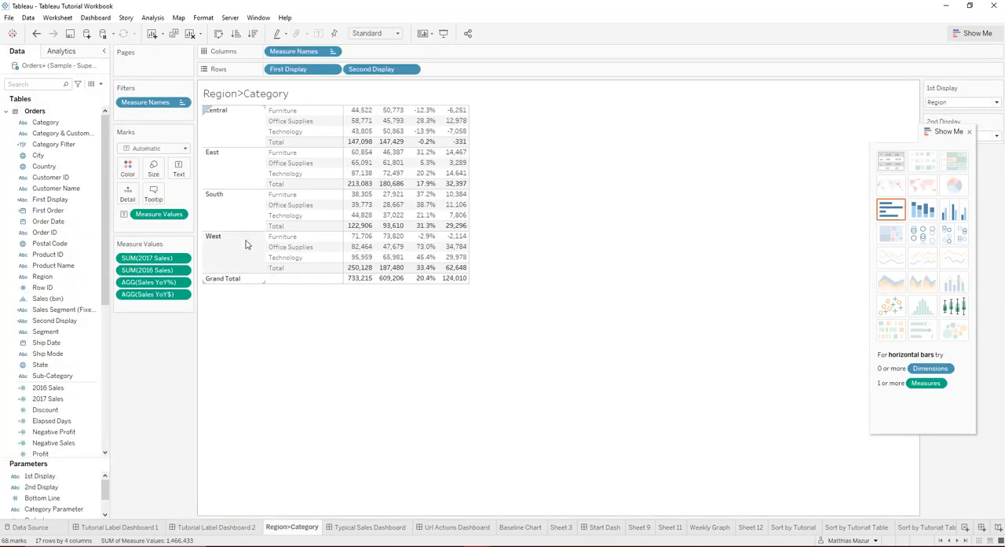
# Insert the Stacked bar chart sheet into the Region>Category table's tooltip and return to Tutorial Label Dashboard 2.
pyautogui.click(153, 191)
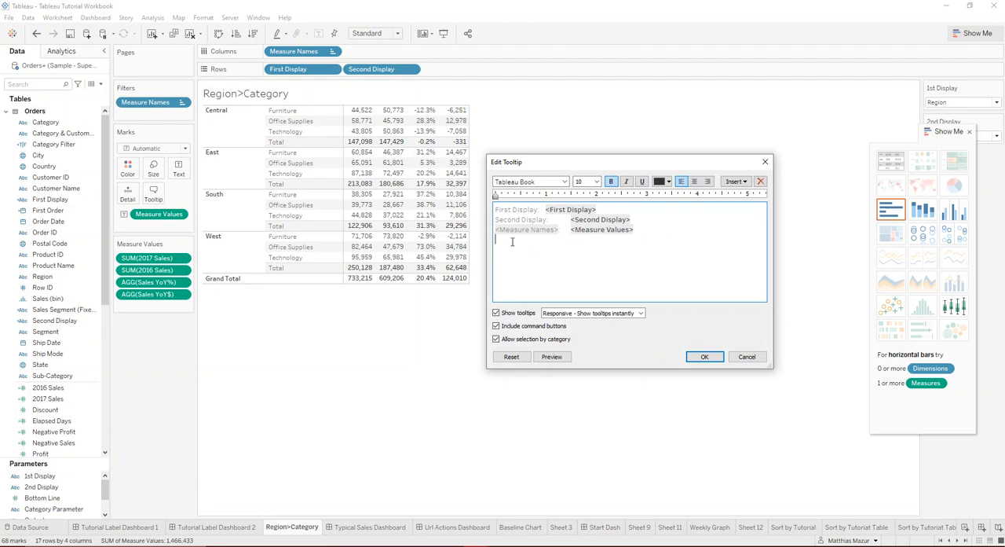
pyautogui.click(735, 181)
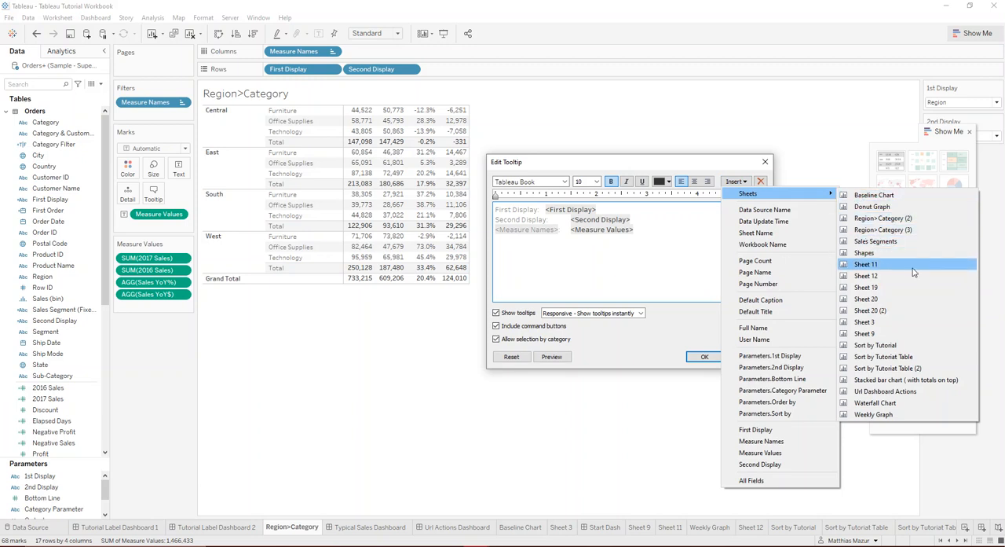
pyautogui.moveTo(917, 383)
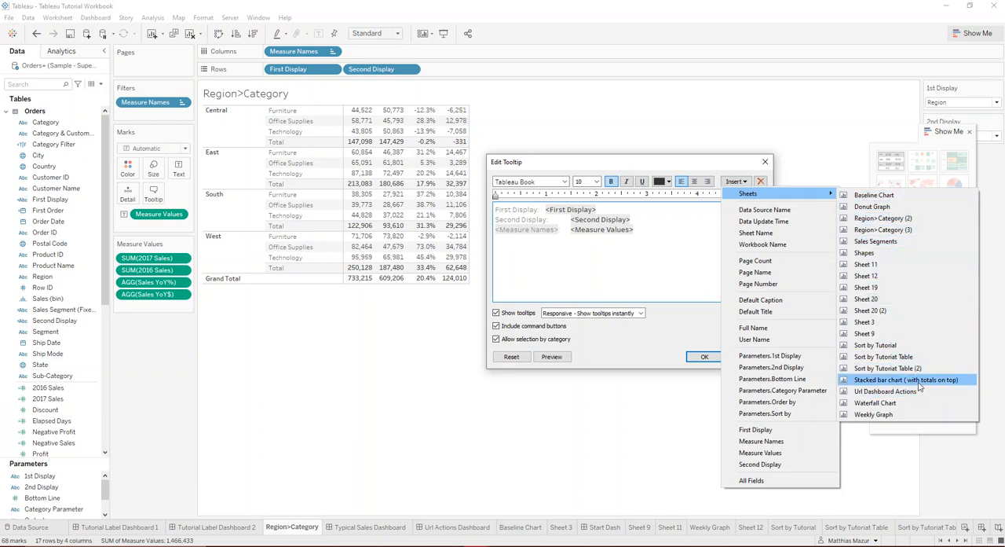
pyautogui.click(908, 379)
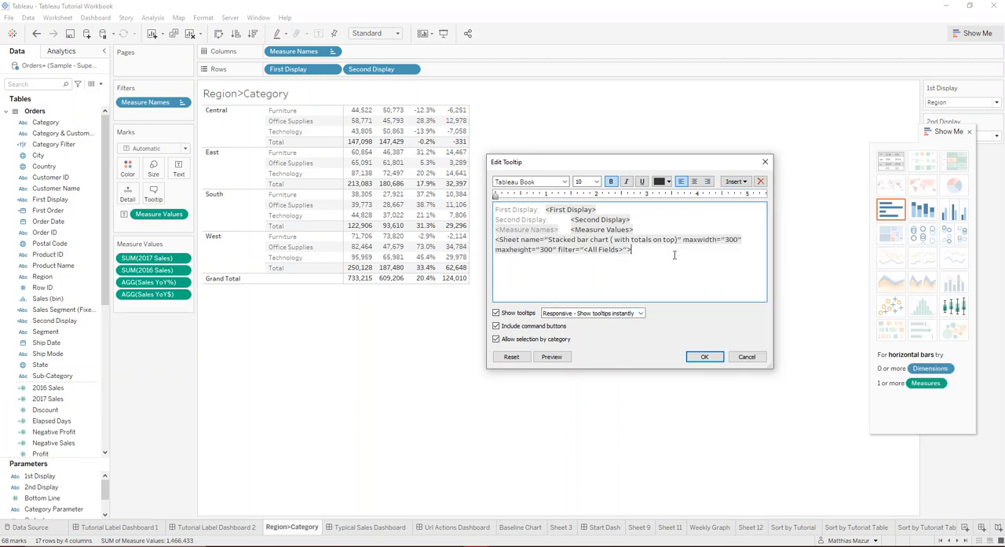
pyautogui.click(704, 357)
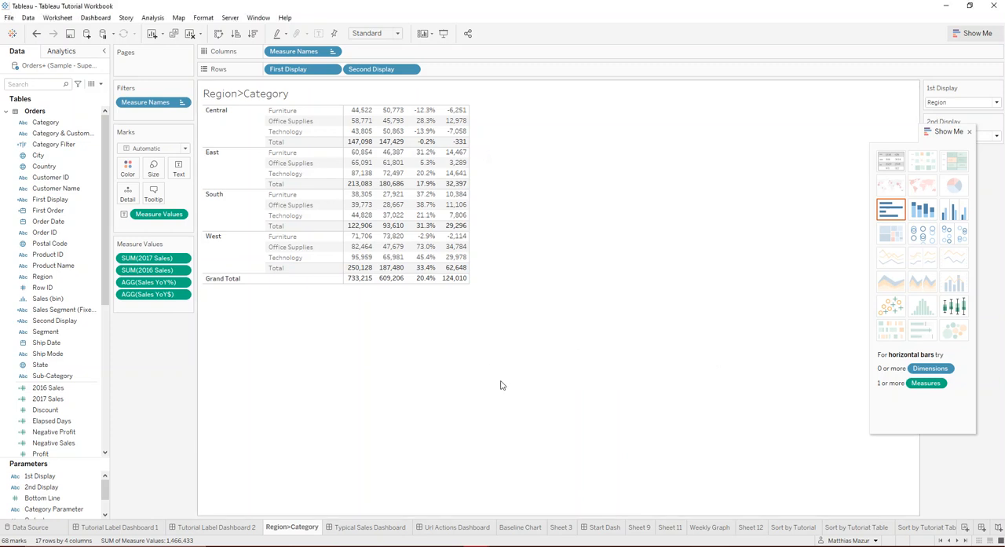
pyautogui.click(218, 527)
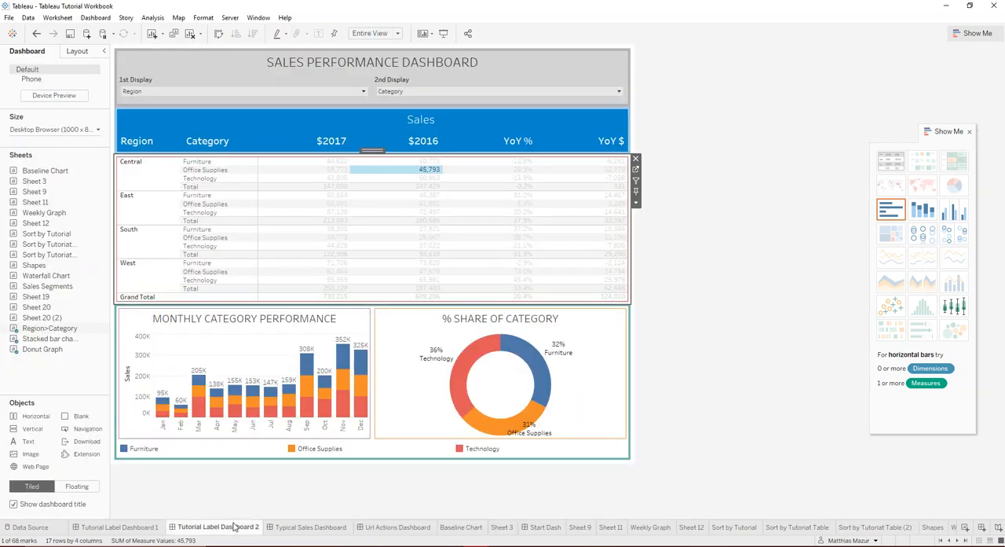
# Set the Stacked bar chart sheet to Fit Width, then go back to the sales dashboard.
pyautogui.click(430, 169)
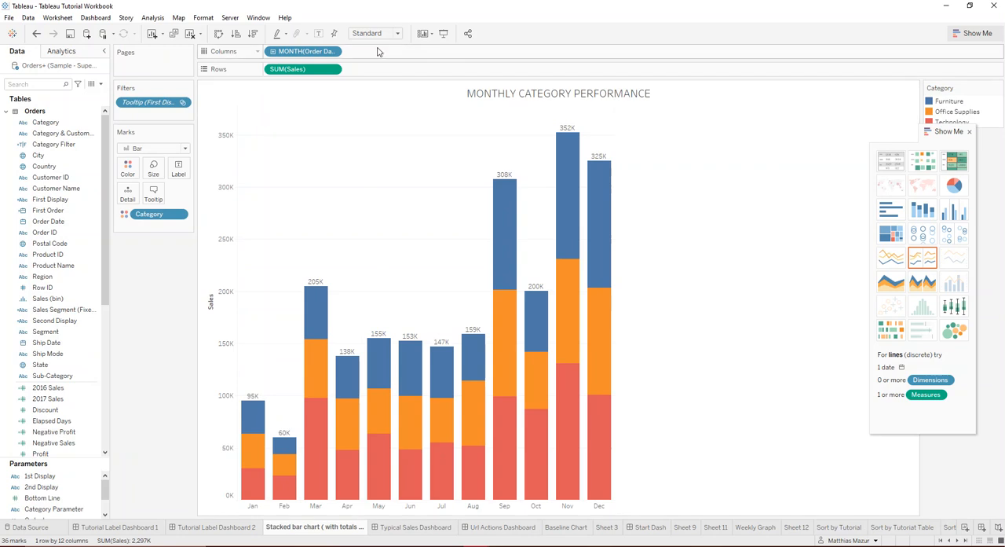
pyautogui.click(395, 33)
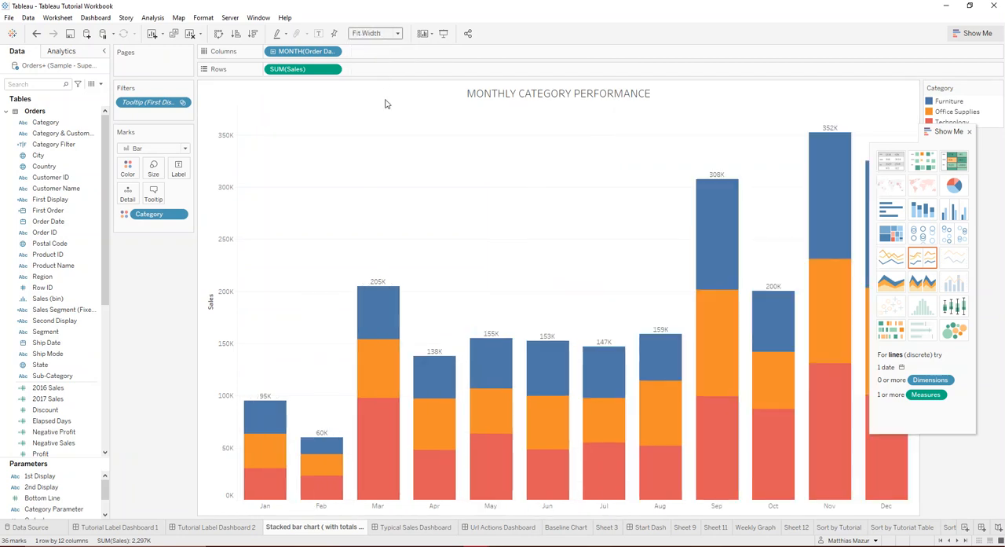
pyautogui.click(217, 527)
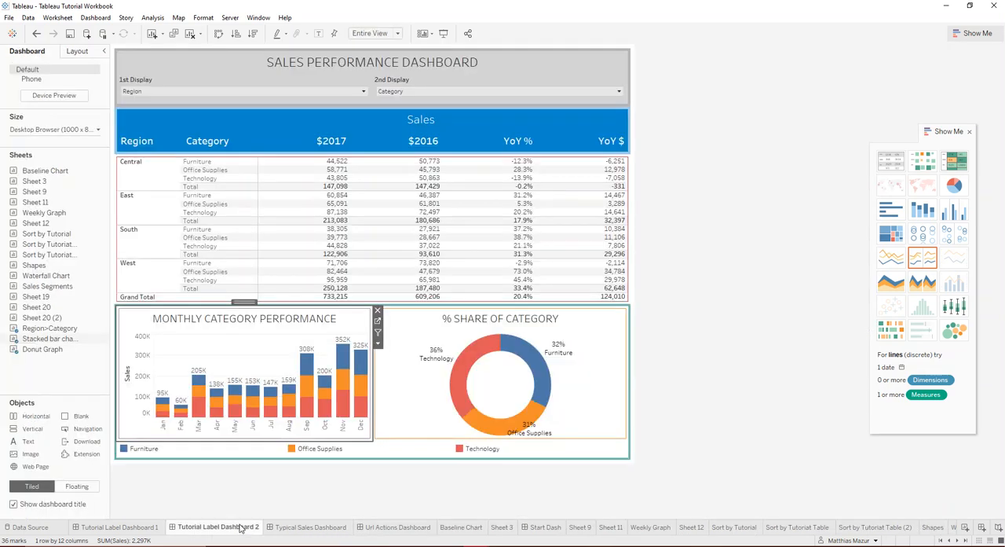
# Select the East Technology 2017 sales cell to test the embedded monthly bar chart tooltip.
pyautogui.click(430, 195)
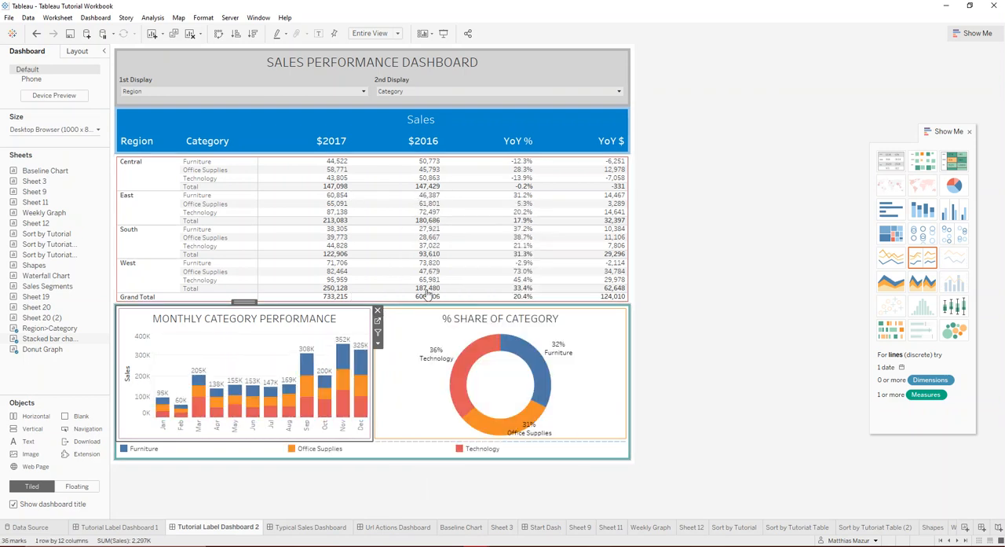
pyautogui.click(324, 212)
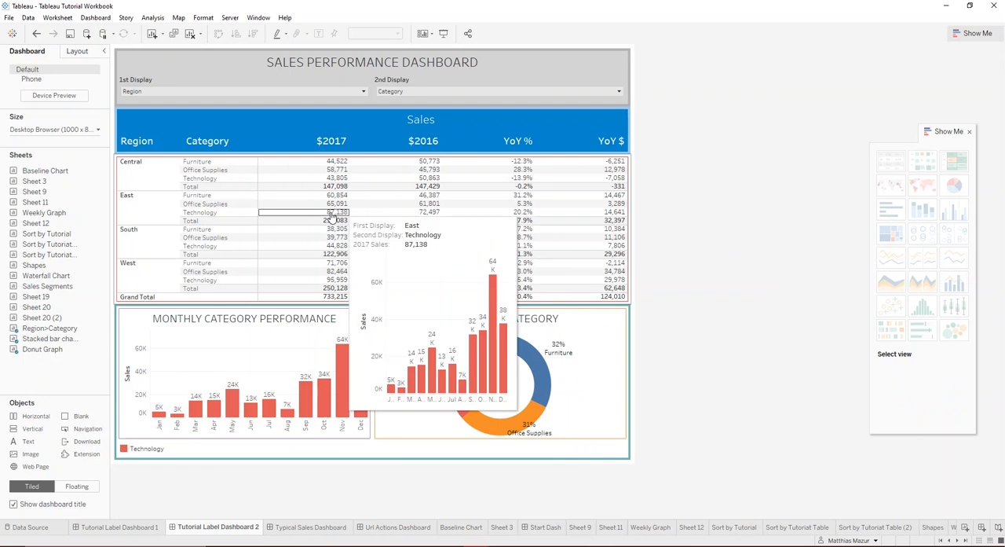